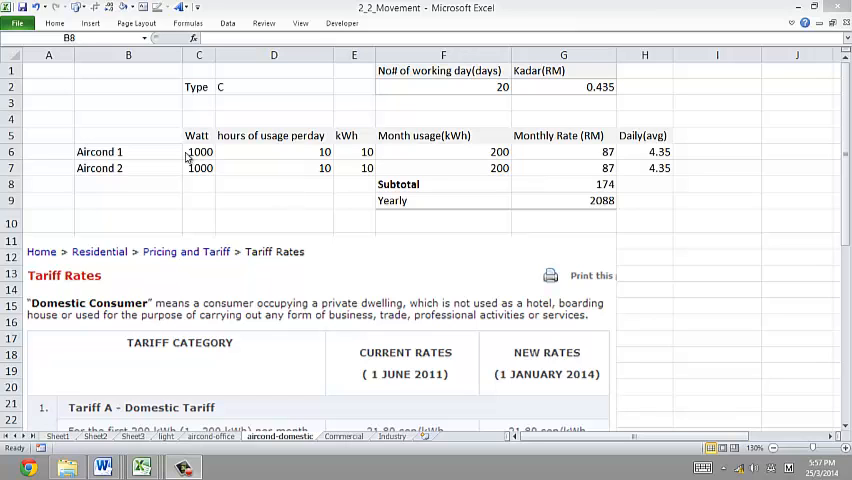
mouse_move(168, 156)
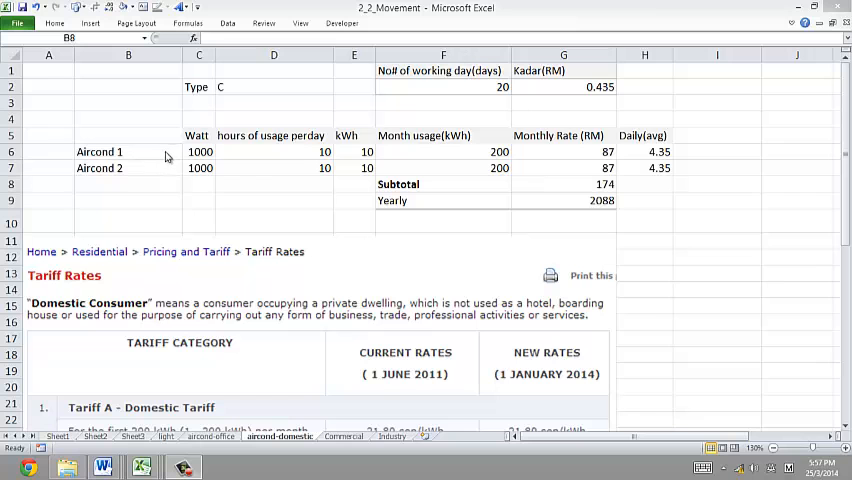
Step: Set both aircons' daily usage in D6 and D7 to 8 hours, lowering yearly cost to 1670.4
click(128, 184)
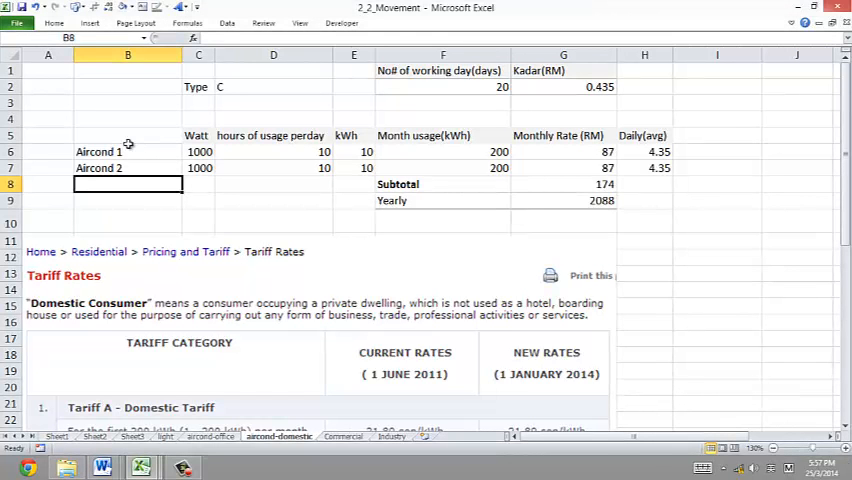
click(128, 152)
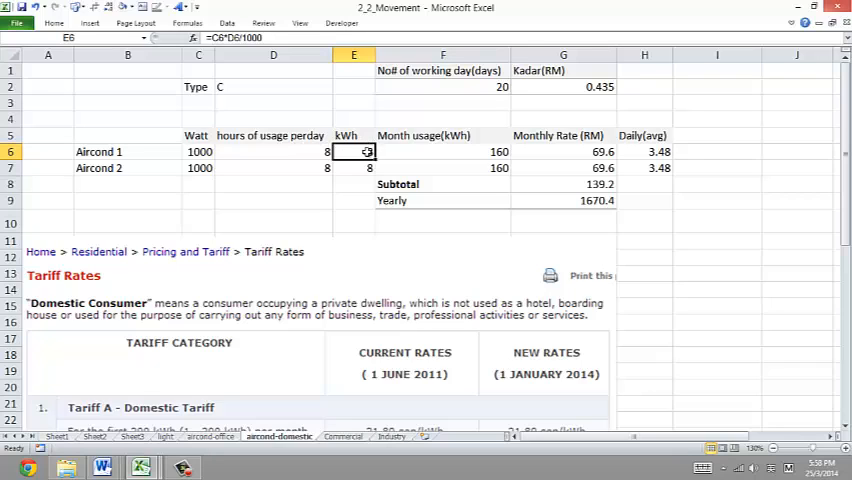
click(442, 152)
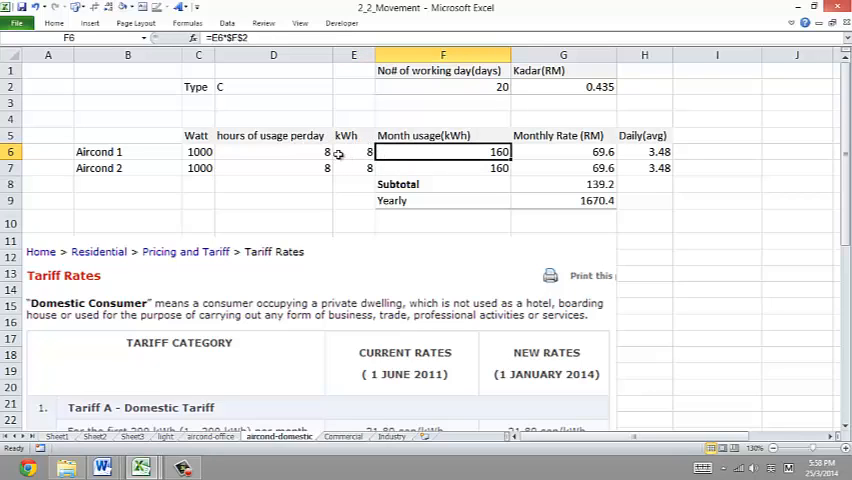
mouse_move(418, 90)
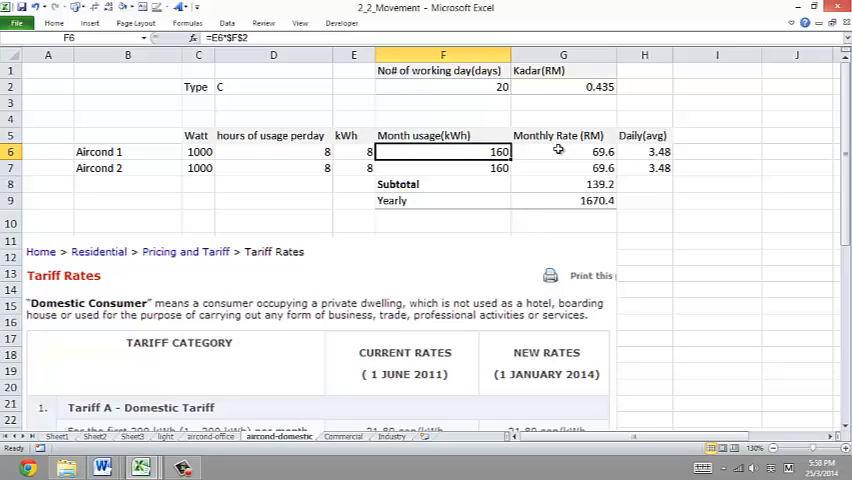
click(560, 152)
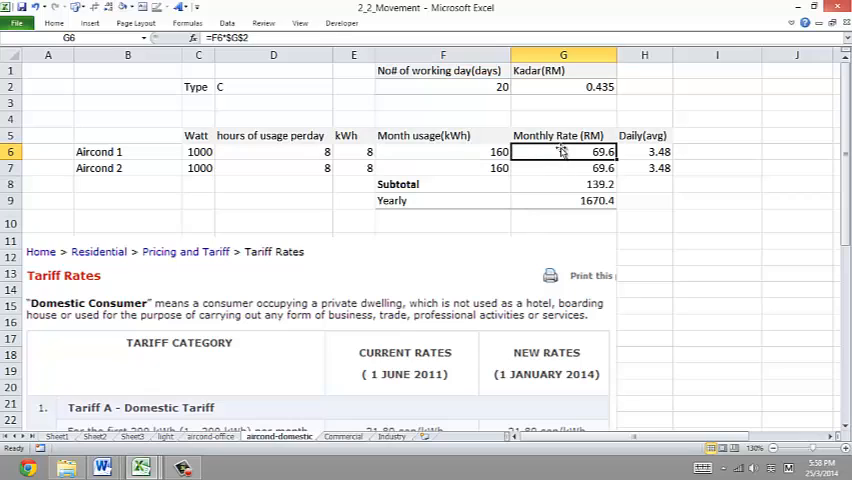
mouse_move(566, 92)
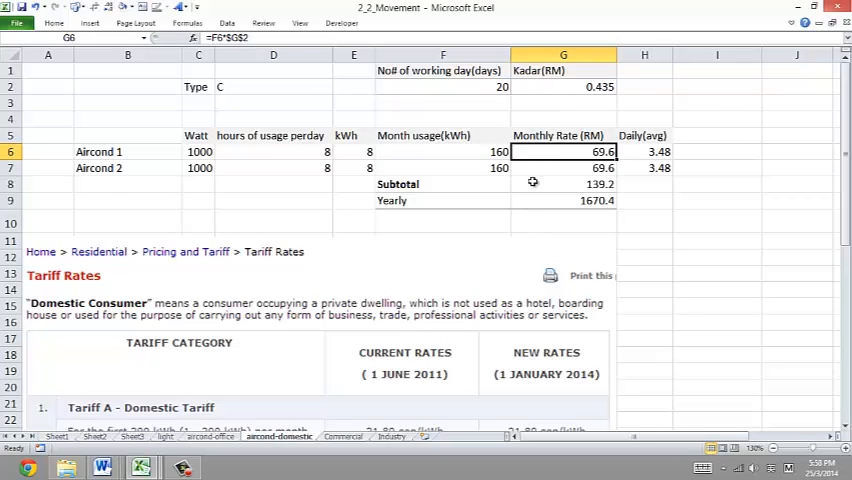
click(564, 184)
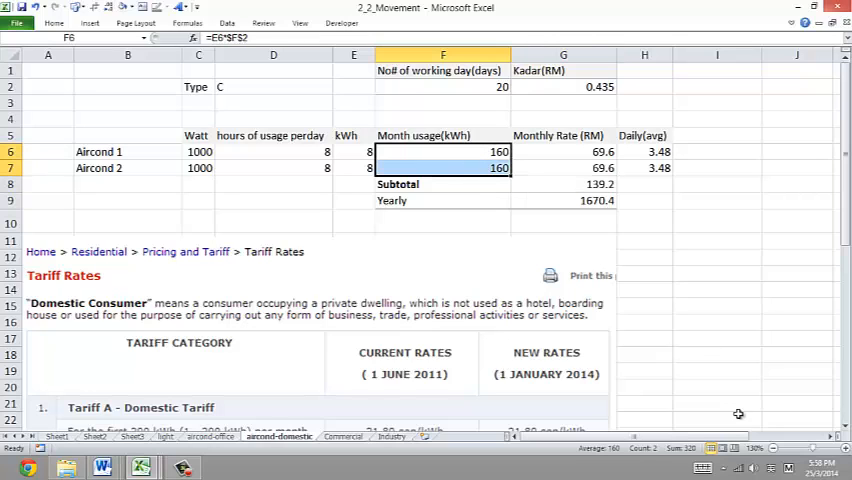
mouse_move(650, 320)
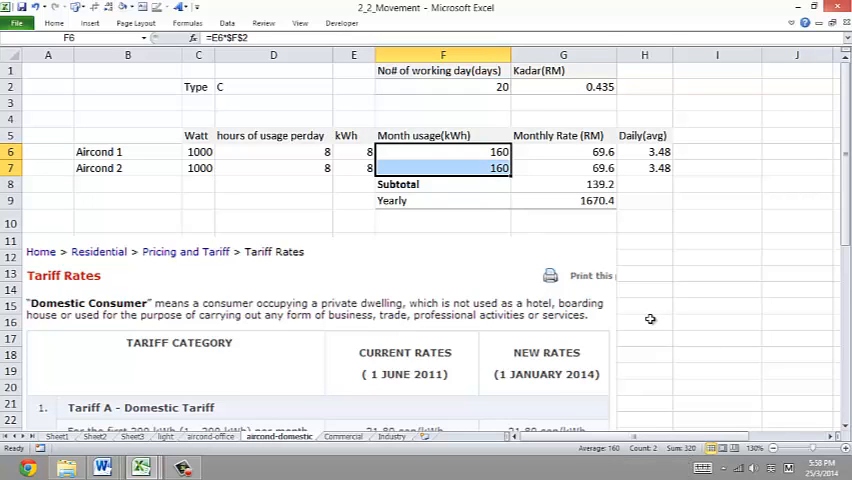
mouse_move(582, 188)
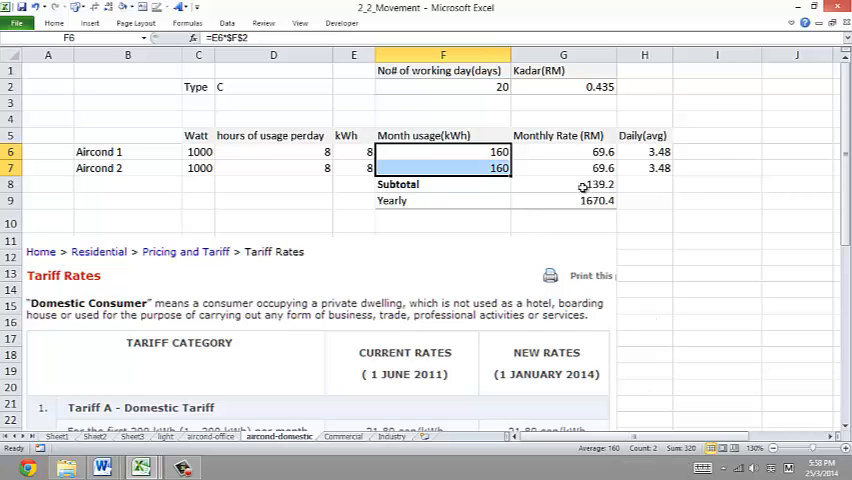
click(564, 184)
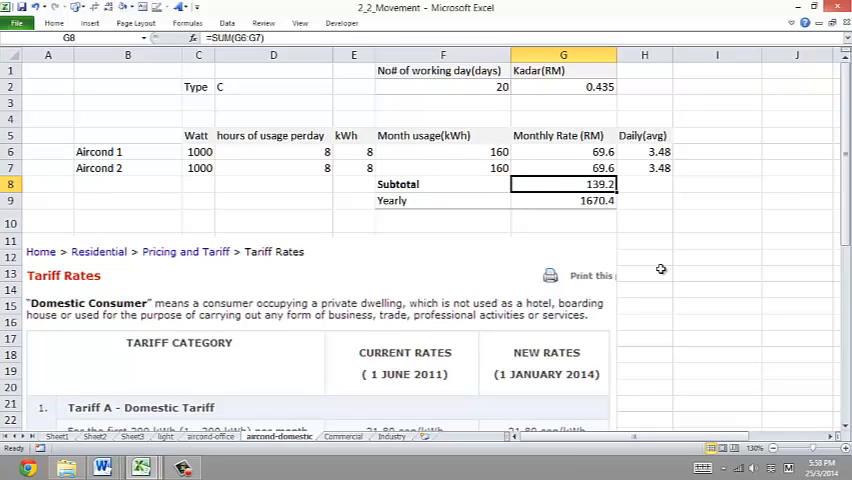
Step: Scroll down to bring the tariff table into view before picking type D
scroll(down, 3)
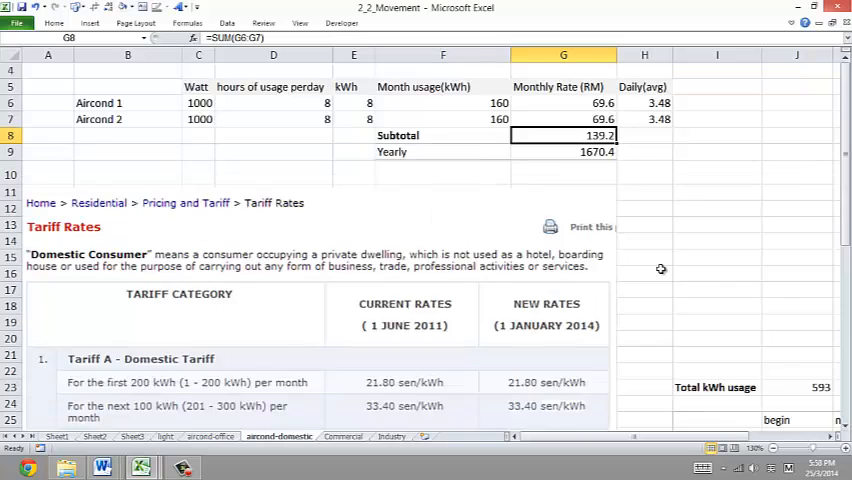
scroll(down, 3)
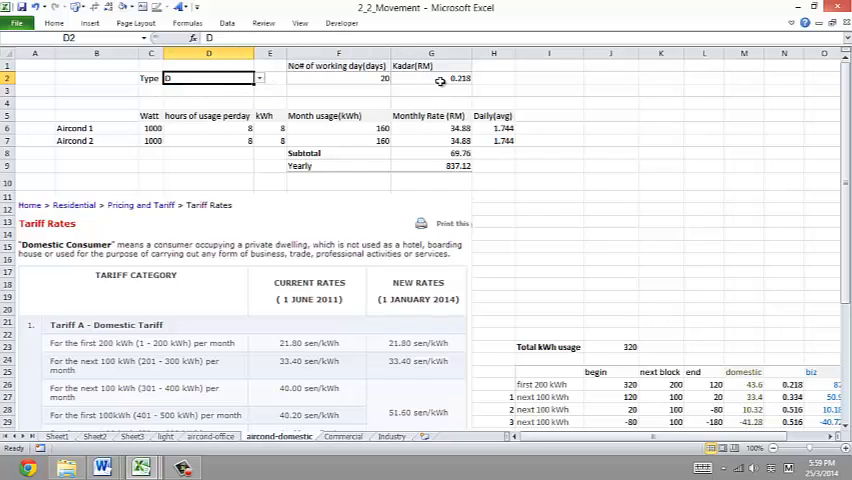
mouse_move(454, 78)
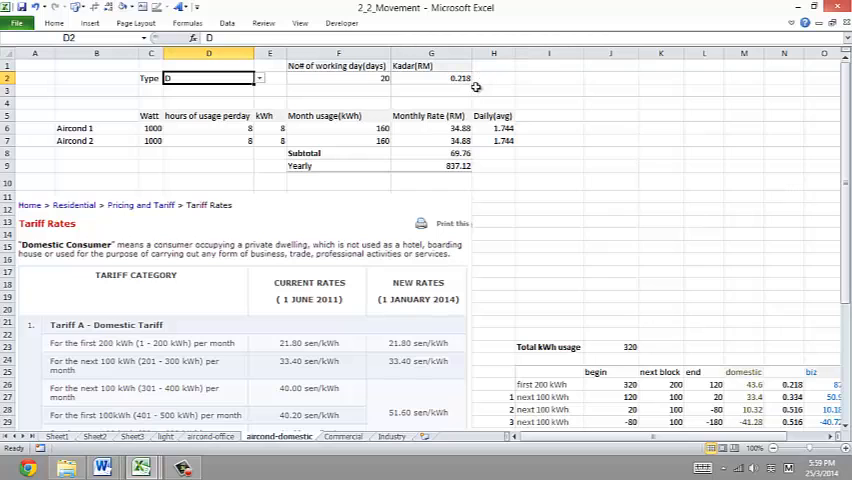
click(432, 128)
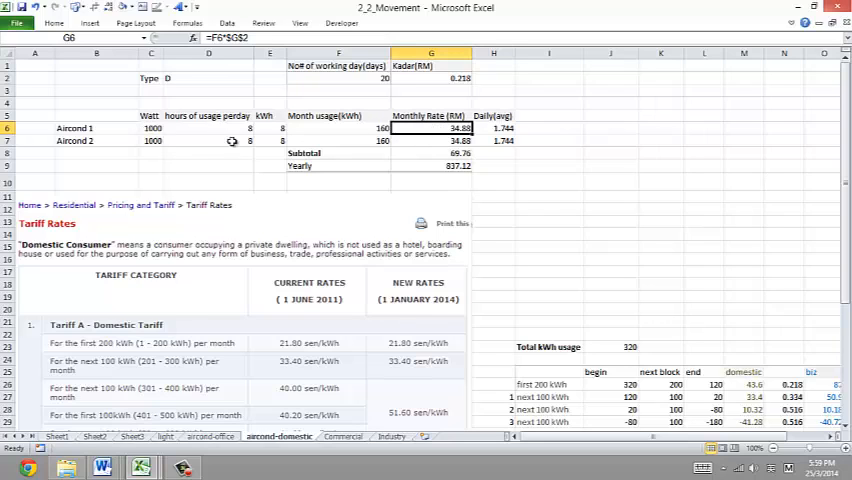
mouse_move(416, 154)
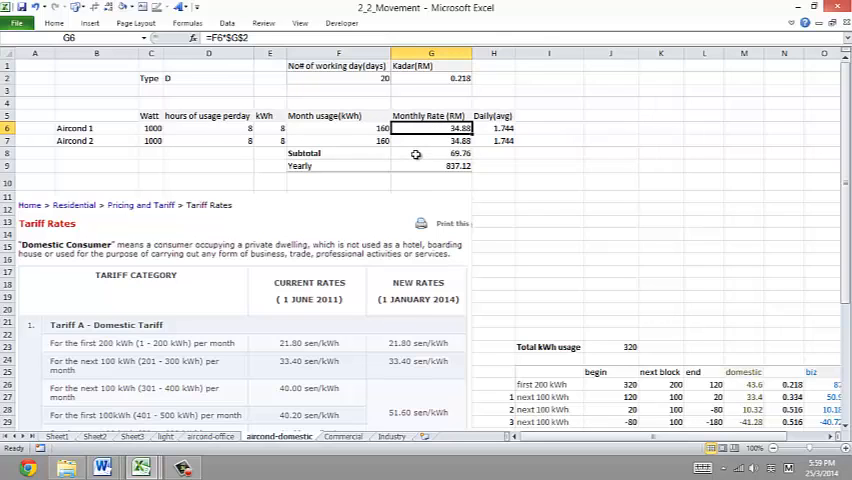
mouse_move(400, 152)
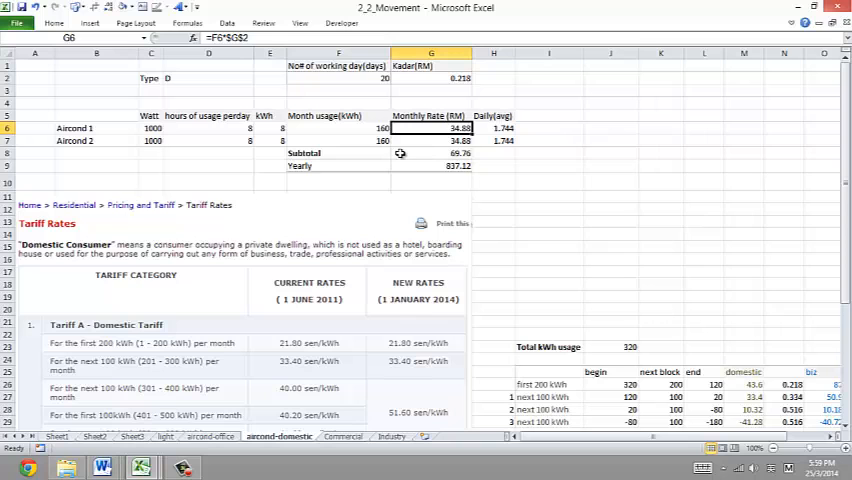
scroll(down, 3)
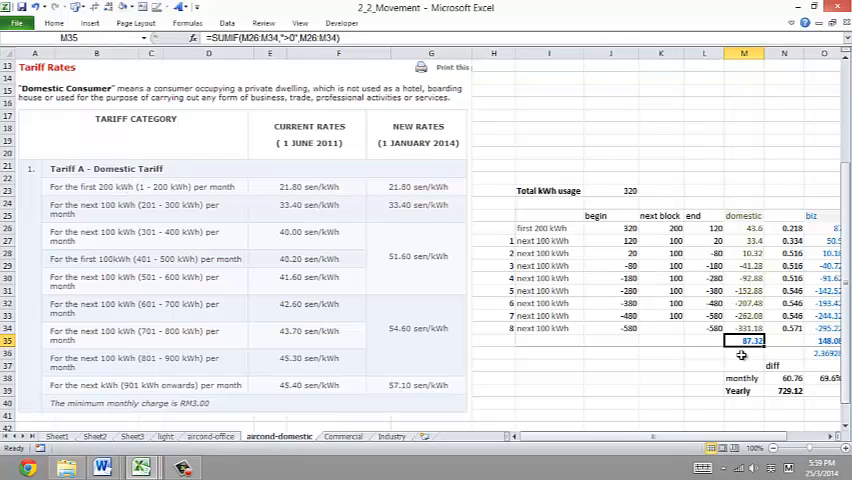
mouse_move(556, 336)
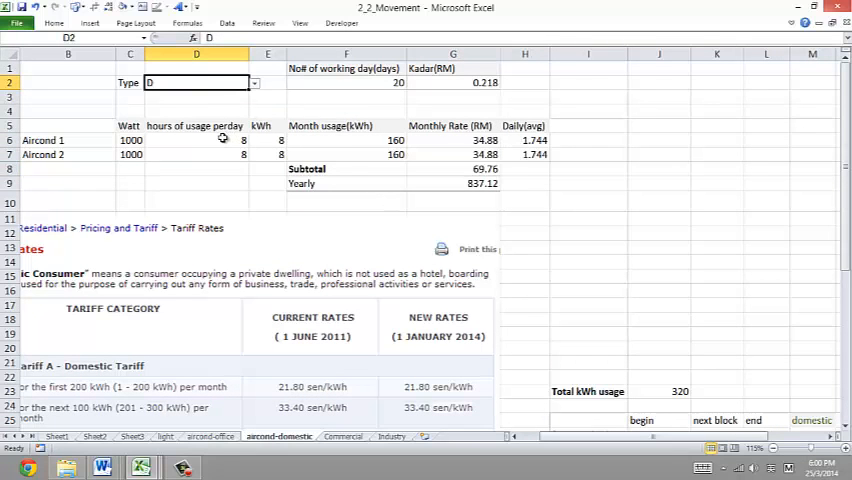
Step: Review the daily average formula, set tariff type to C (rate 0.435), and check the 139.2 subtotal
click(196, 140)
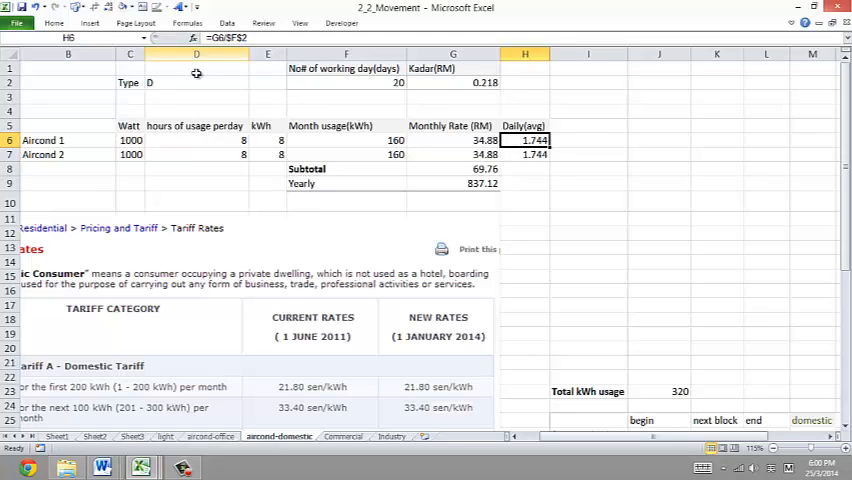
click(256, 82)
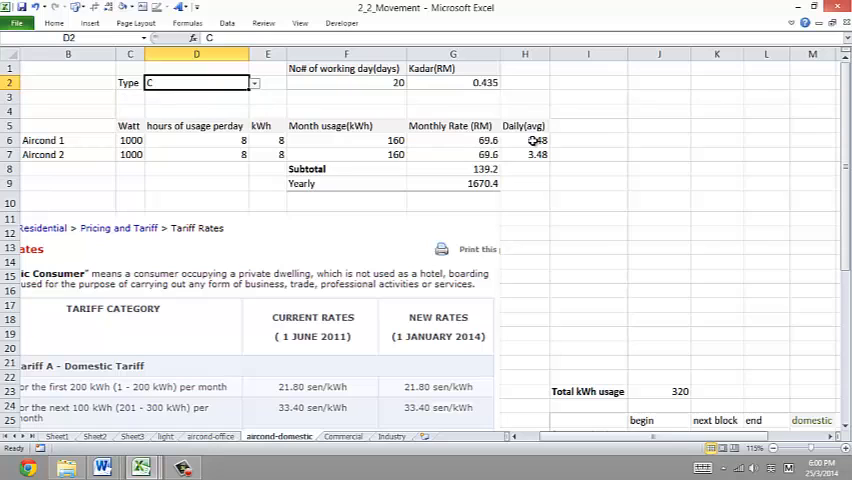
click(452, 140)
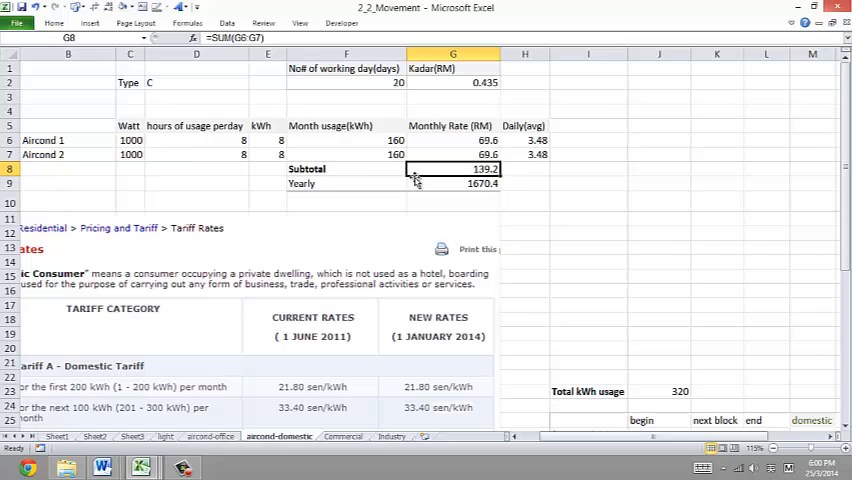
mouse_move(420, 178)
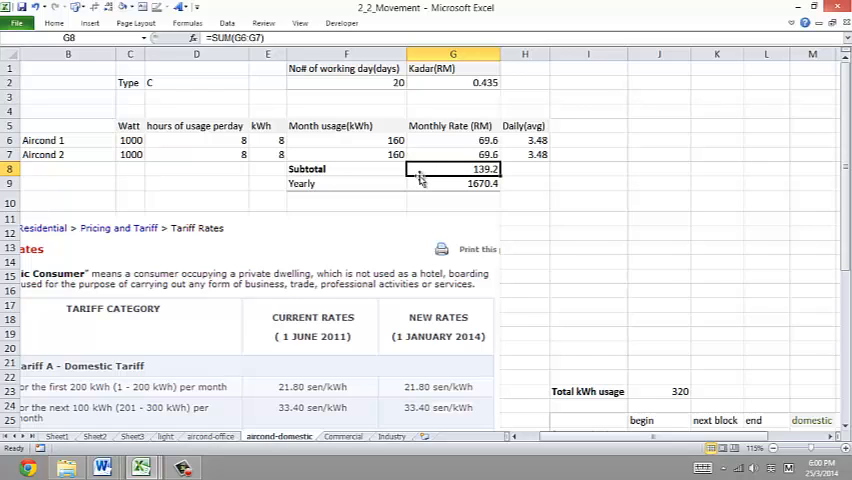